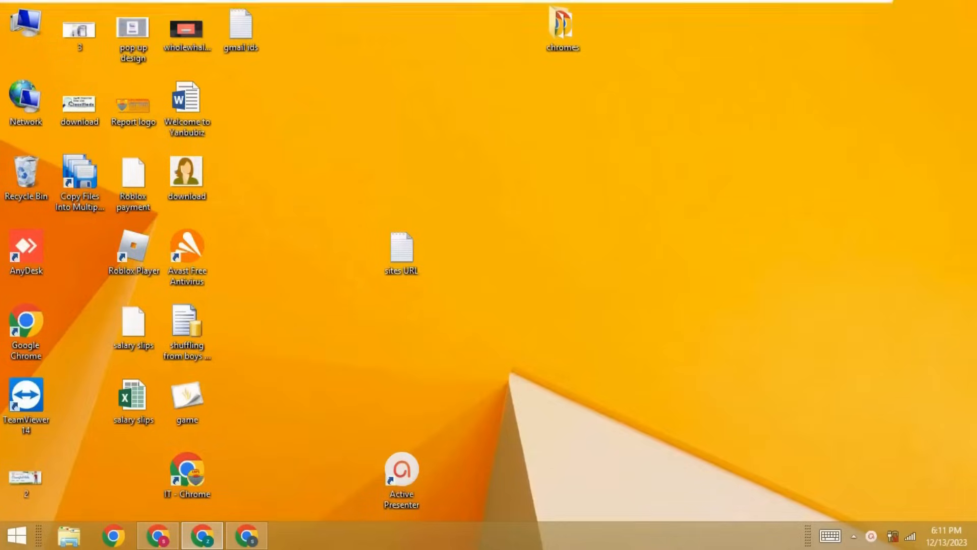
mouse_move(763, 343)
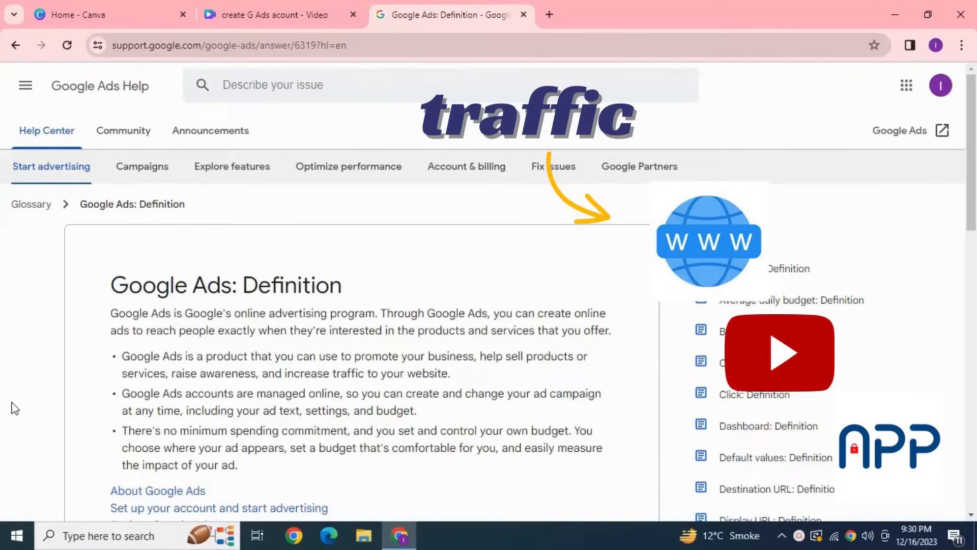
mouse_move(776, 538)
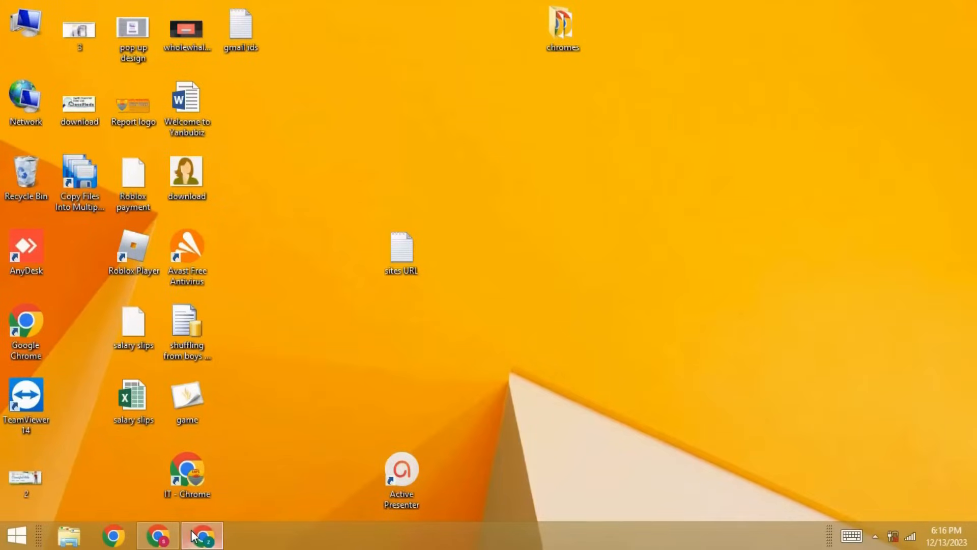
Bring up Chrome and enter the address ads.google.com in a new tab.
left_click(201, 535)
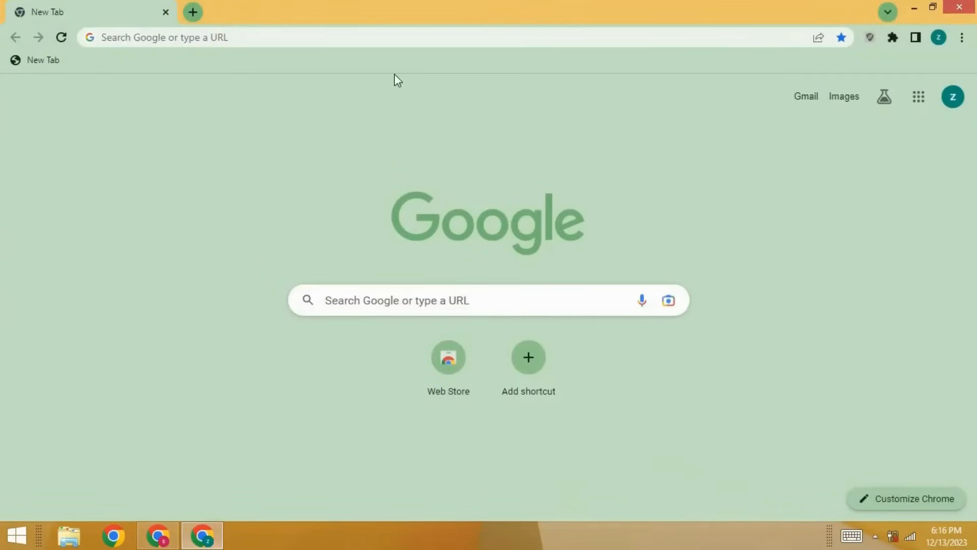
left_click(436, 300)
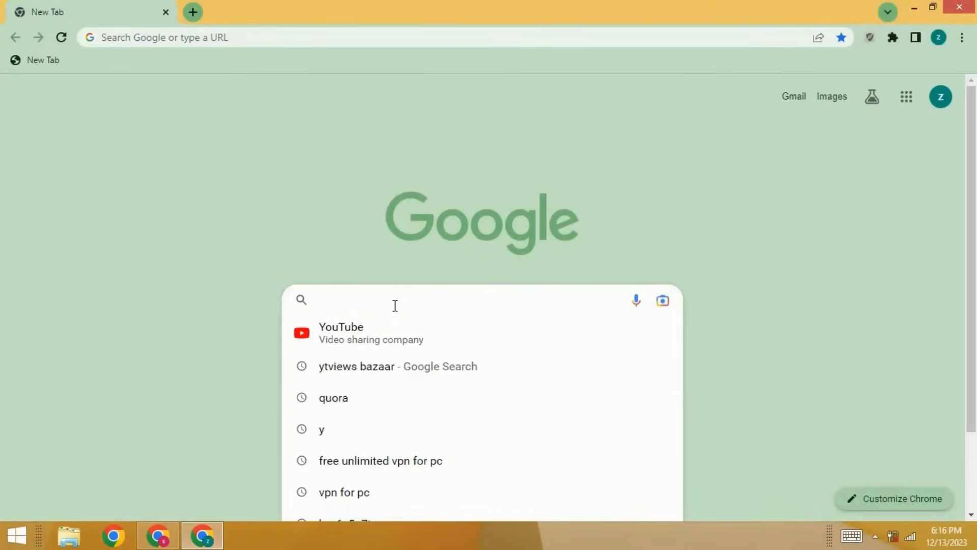
type("a")
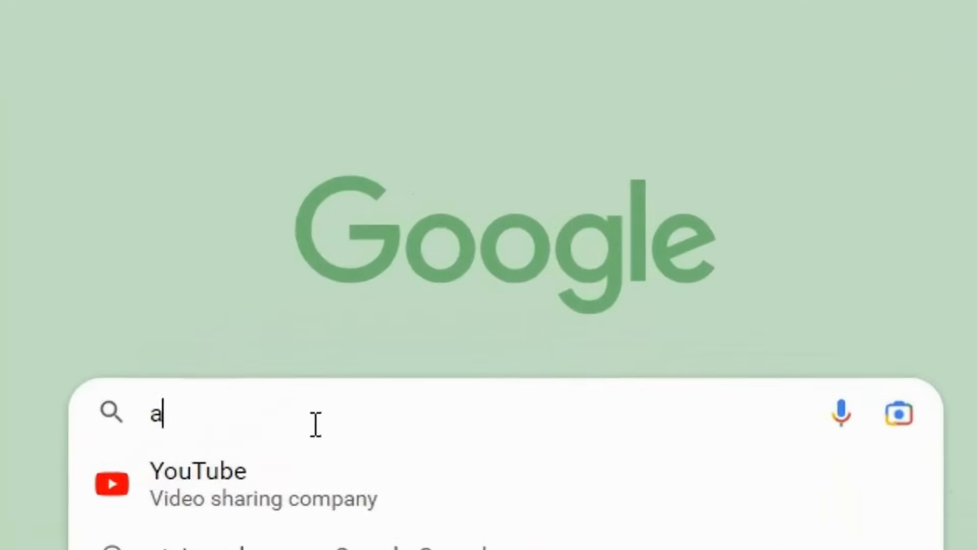
type("ds")
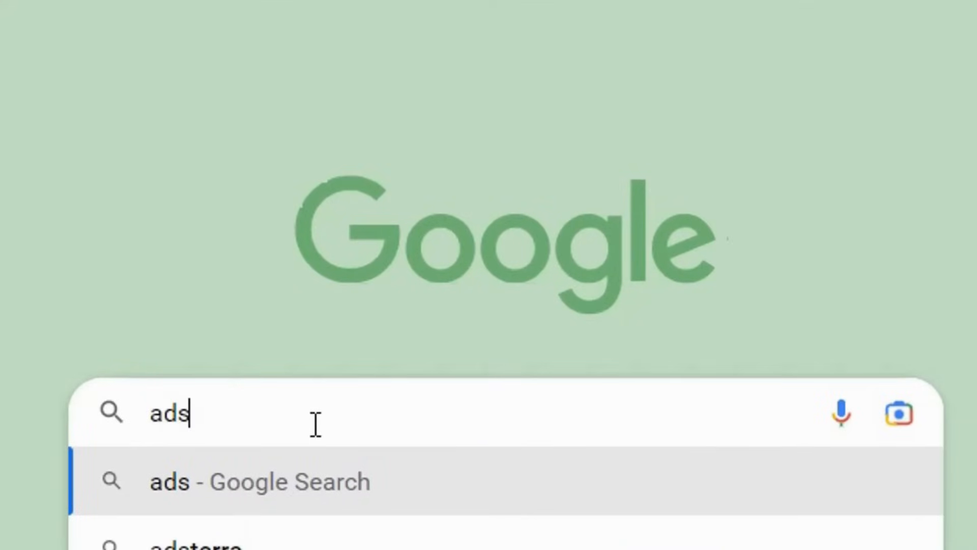
type(".goo")
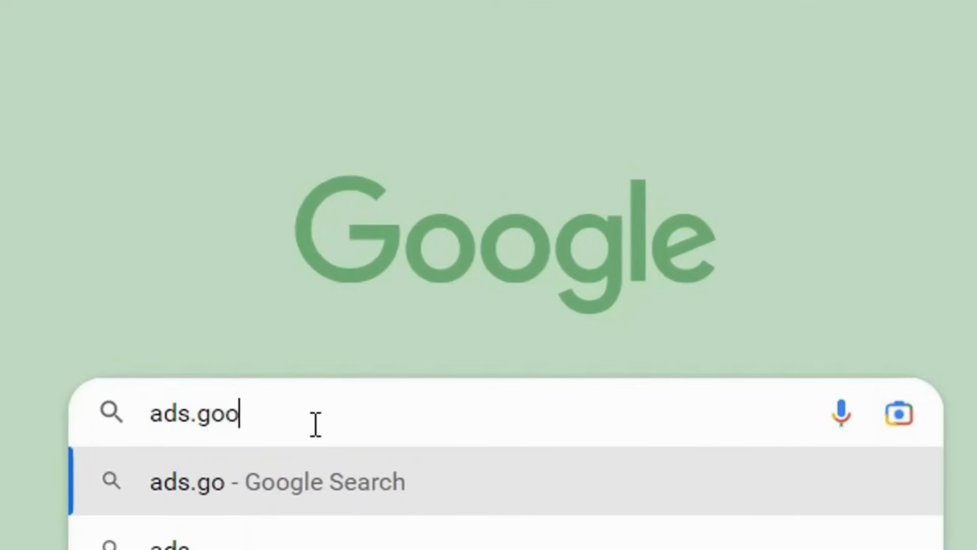
type("gle.c")
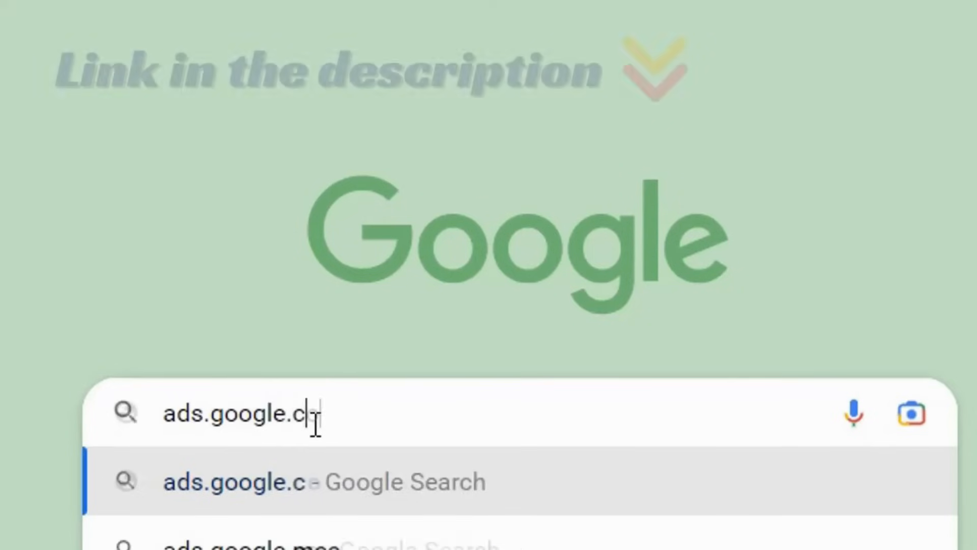
type("om")
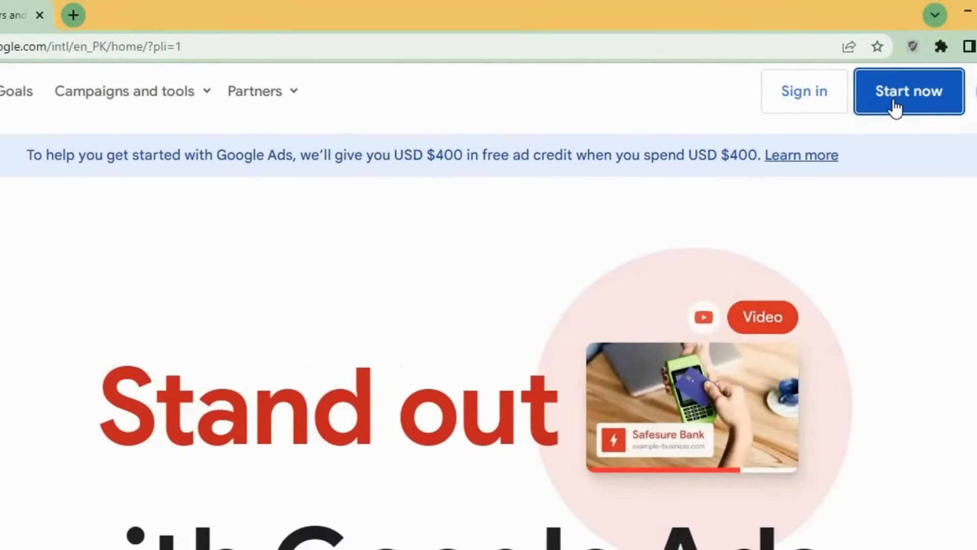
Start a new Google Ads account via Start now and choose 'Skip campaign creation'.
left_click(909, 92)
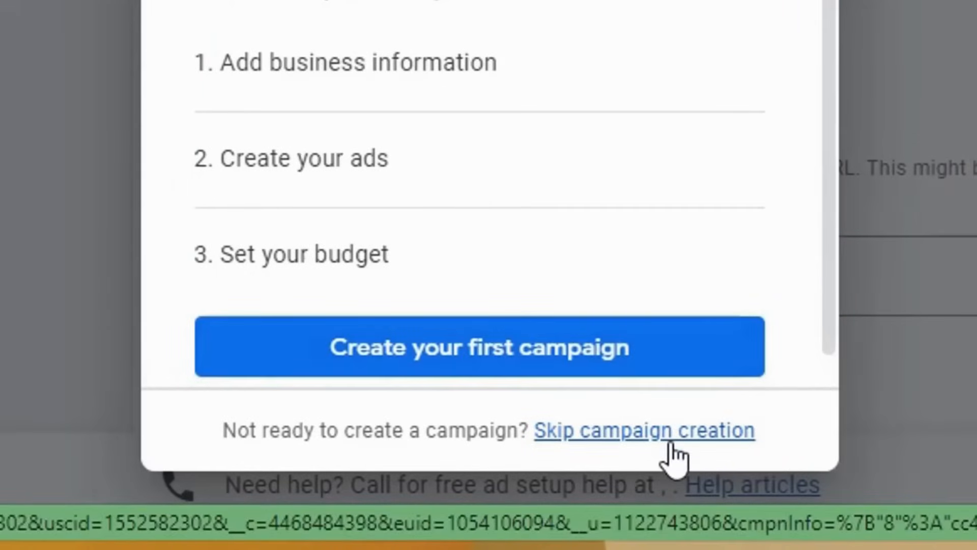
mouse_move(672, 442)
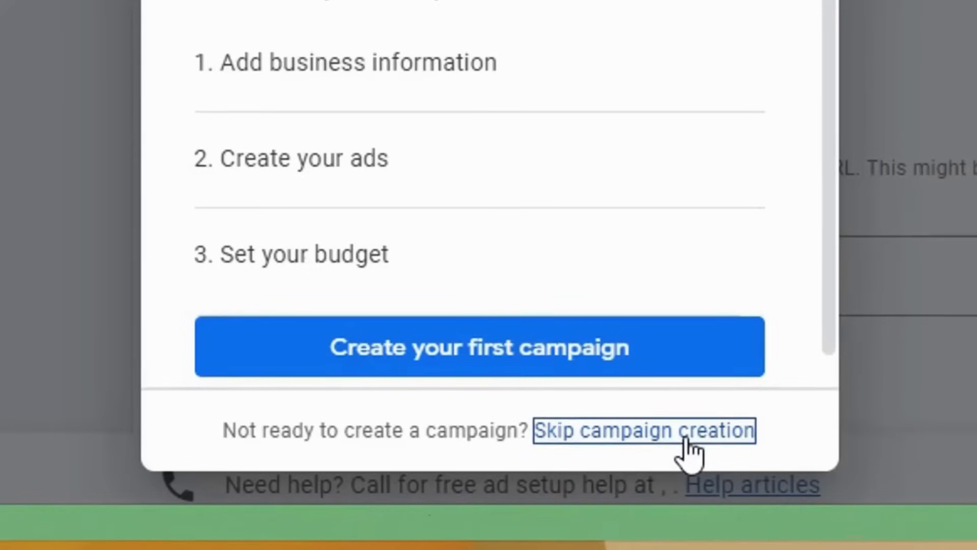
left_click(639, 431)
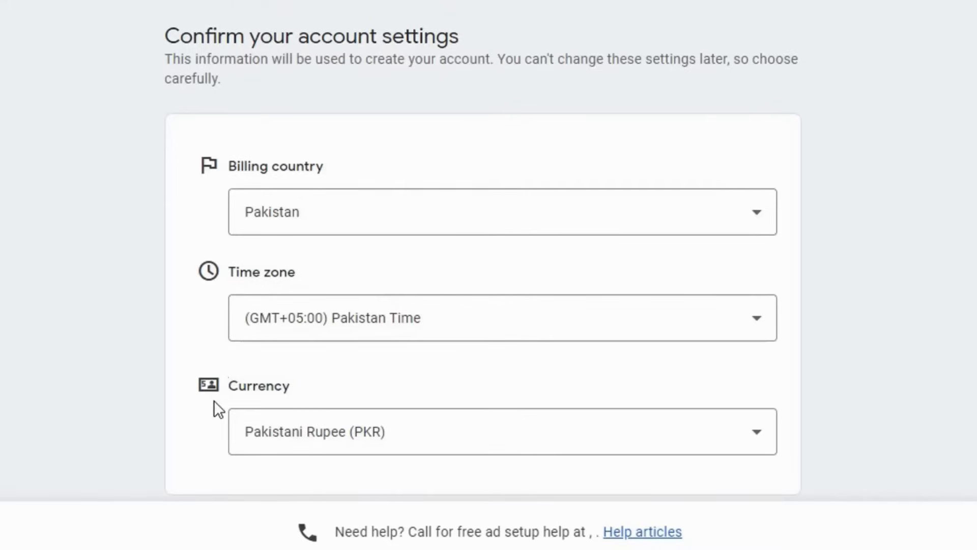
mouse_move(428, 195)
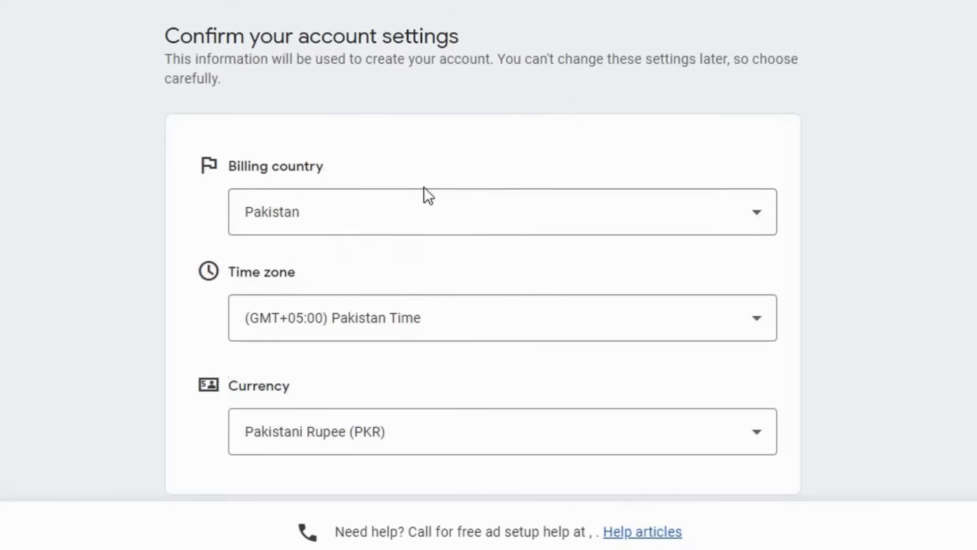
mouse_move(395, 318)
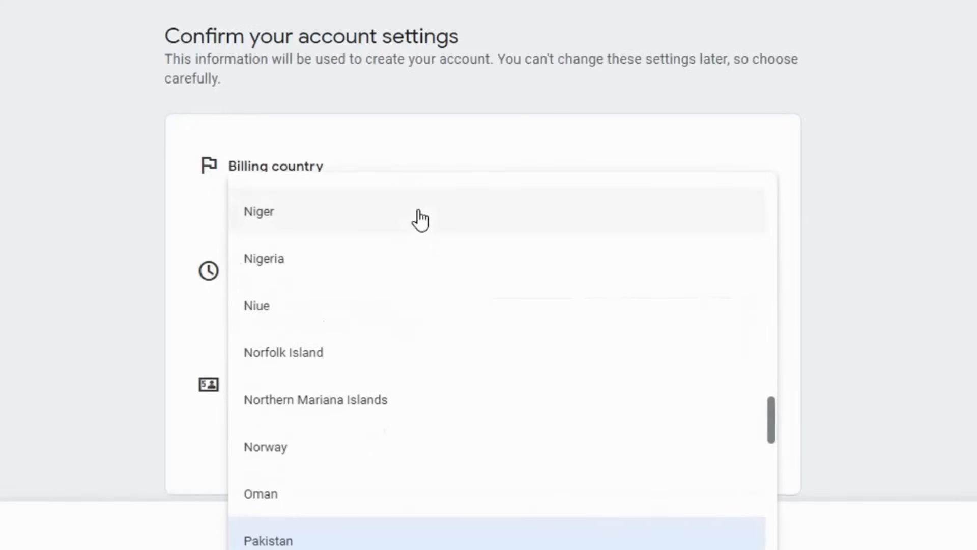
mouse_move(499, 507)
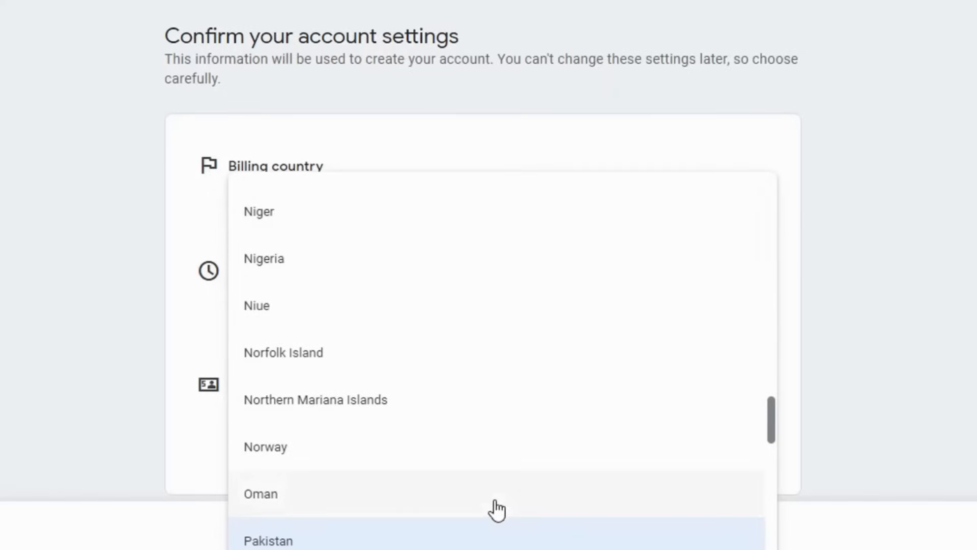
Choose Pakistan as billing country and scroll to the remaining account options.
left_click(269, 539)
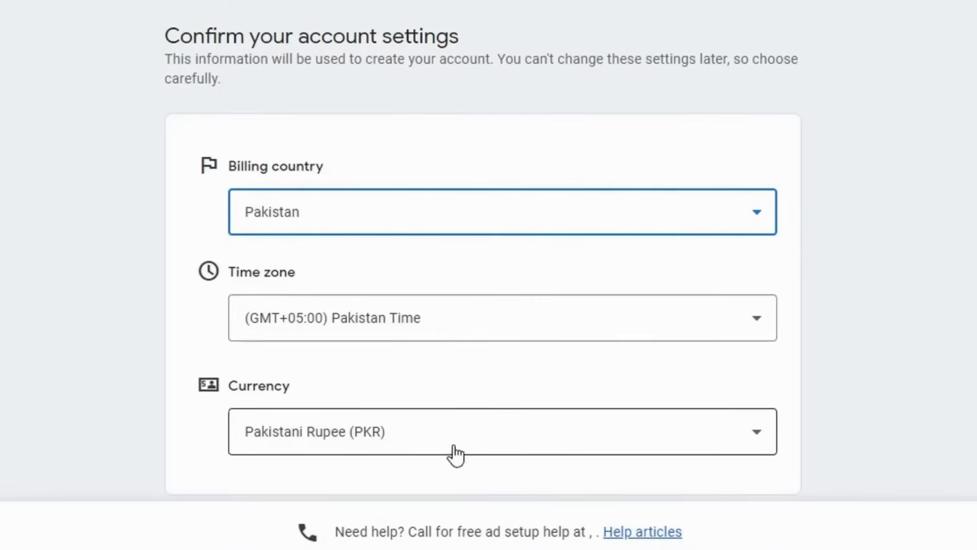
mouse_move(685, 411)
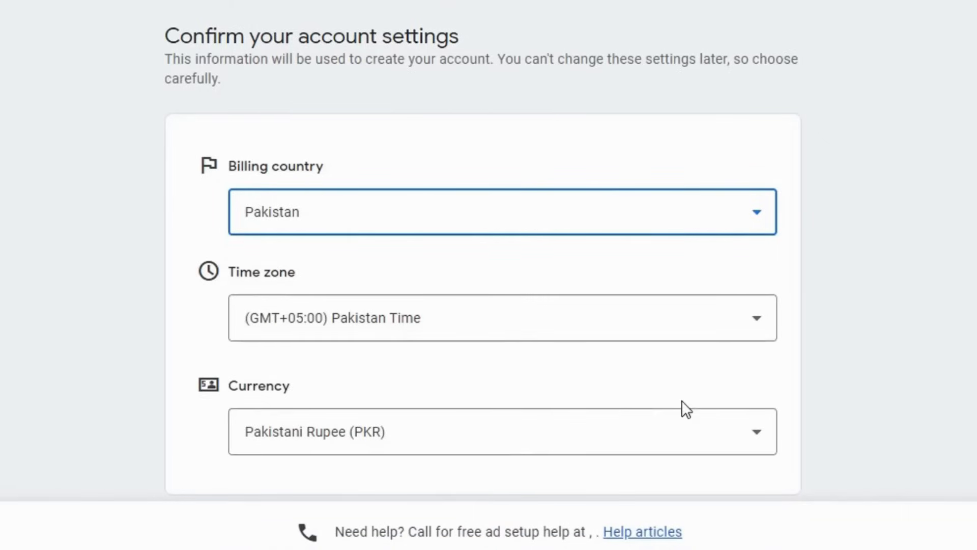
scroll("down", 3)
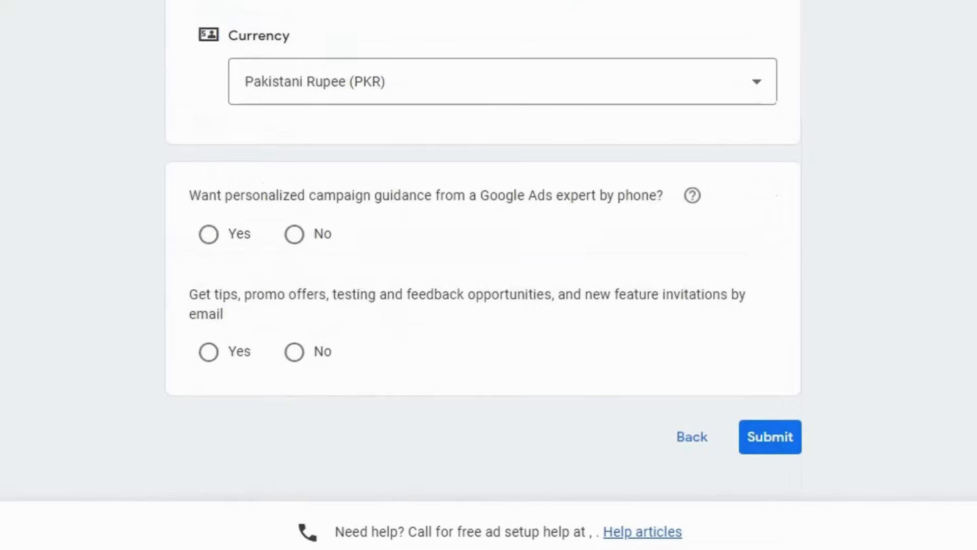
mouse_move(234, 197)
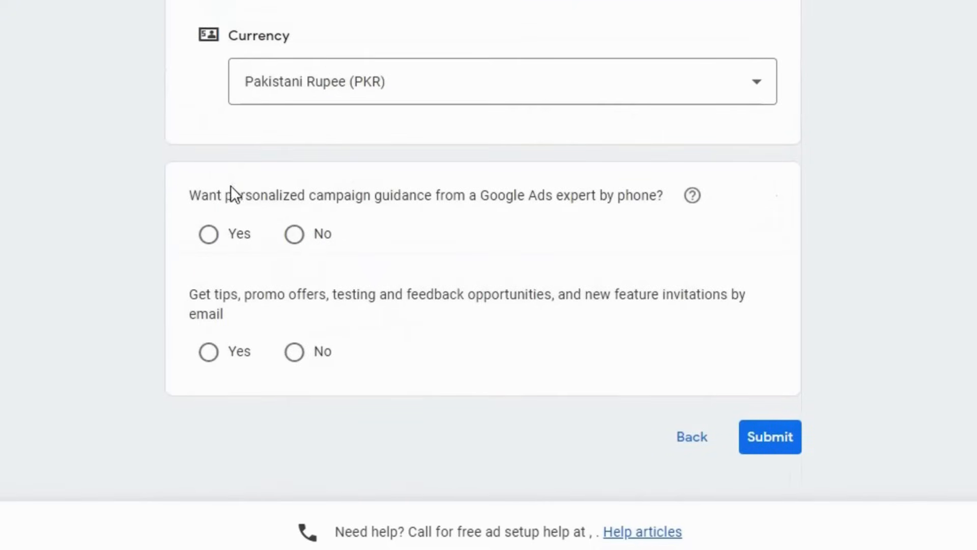
mouse_move(229, 195)
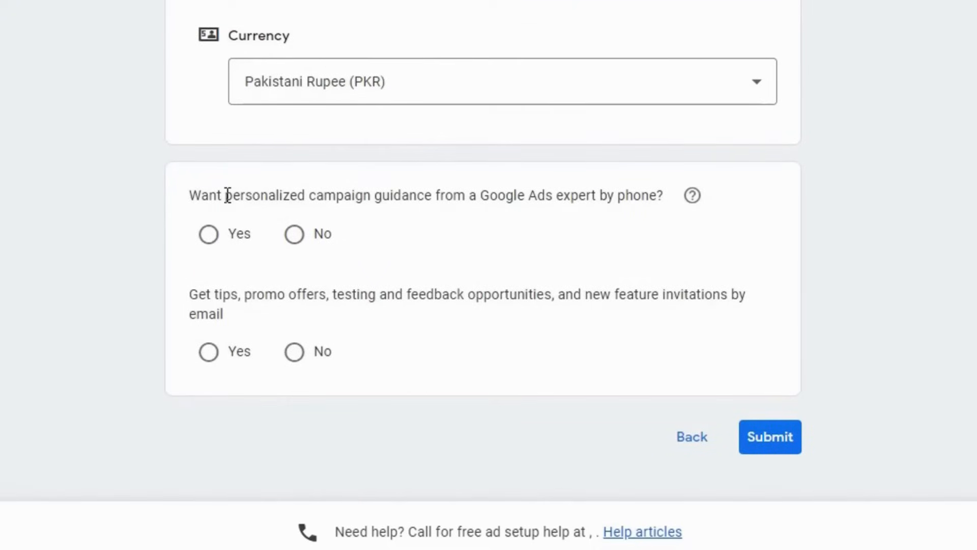
Answer No to phone guidance and Yes to email tips, then submit the form.
triple_click(424, 195)
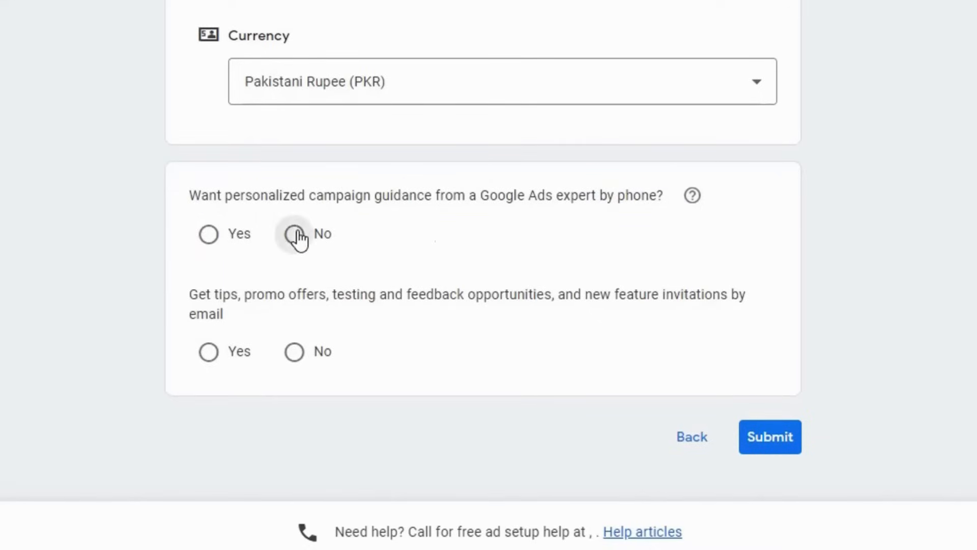
left_click(293, 234)
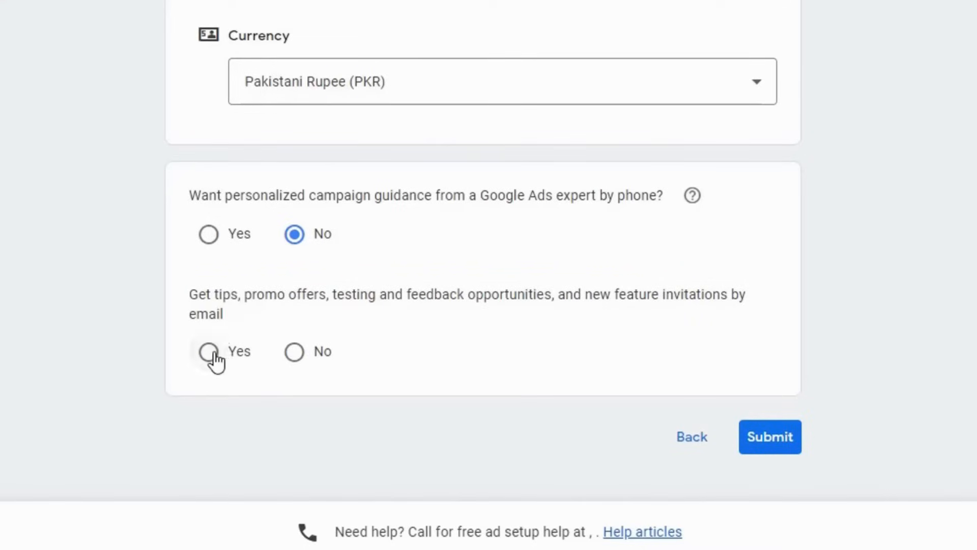
left_click(208, 352)
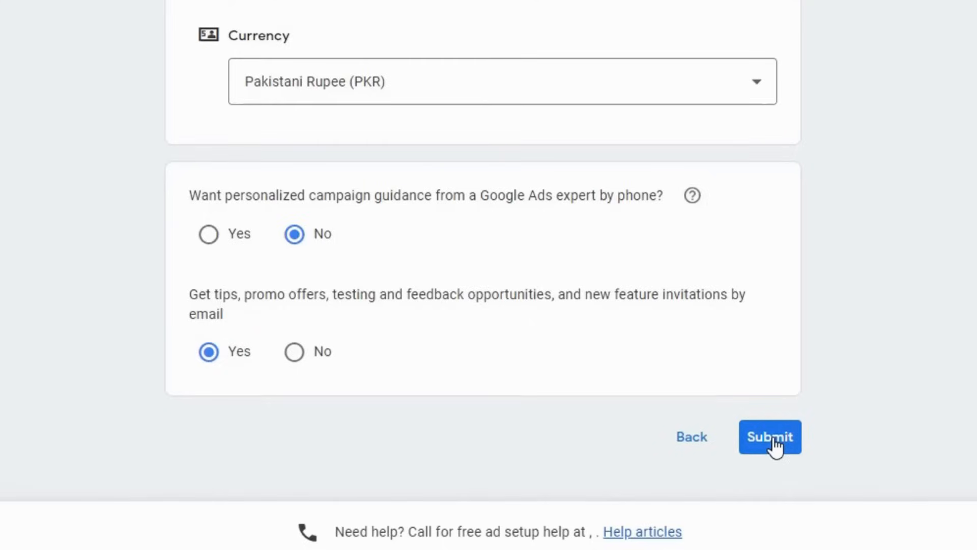
left_click(769, 436)
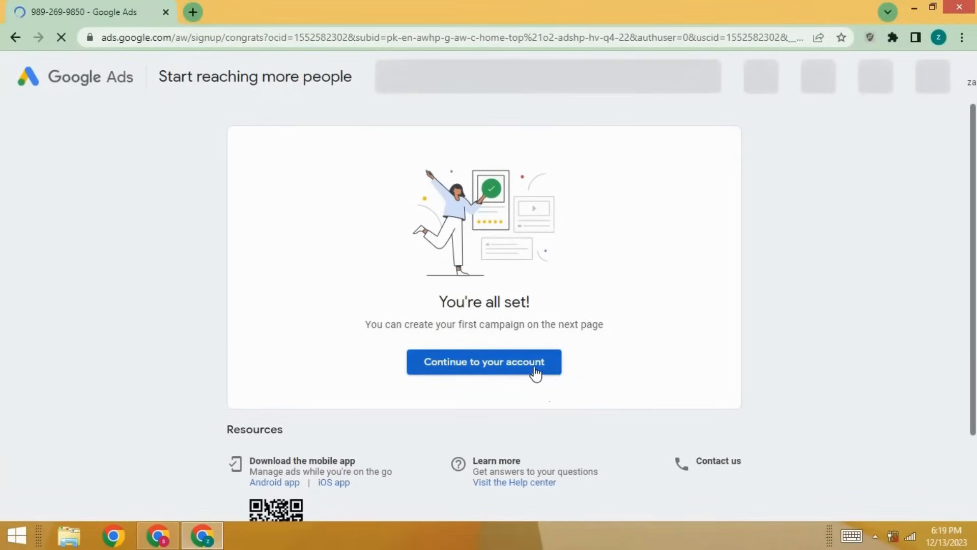
Choose 'Continue to your account' on the You're all set page.
left_click(484, 362)
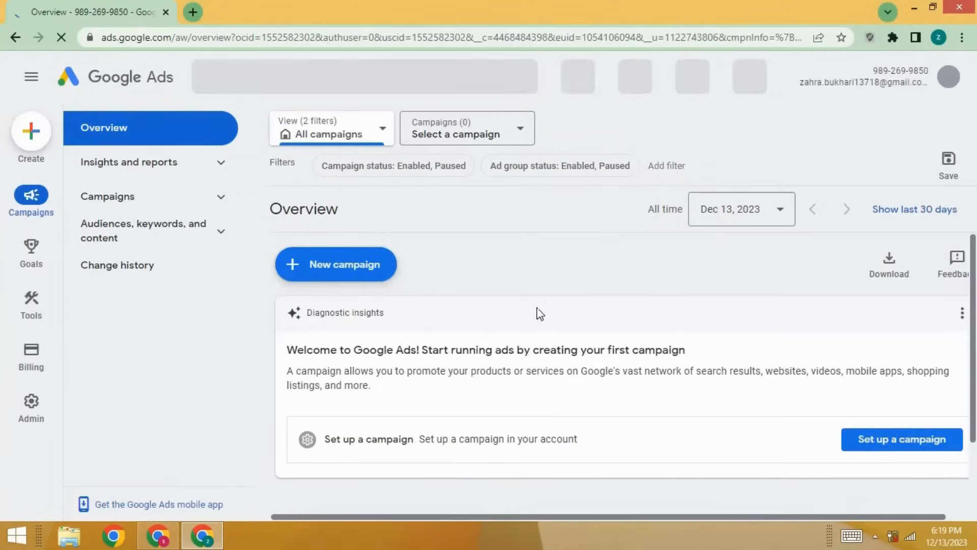
mouse_move(538, 322)
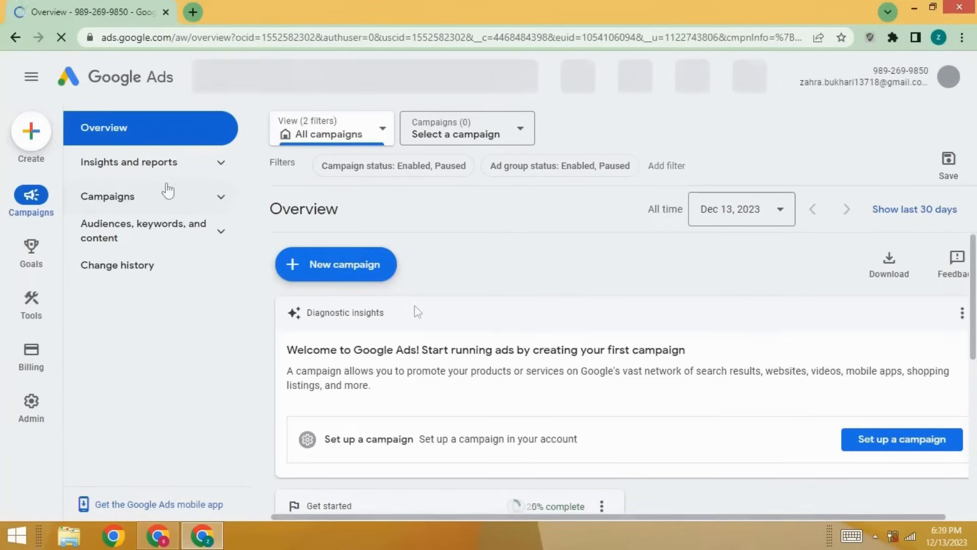
Run a Keyword Planner search for new keyword ideas for 'google ads'.
left_click(31, 304)
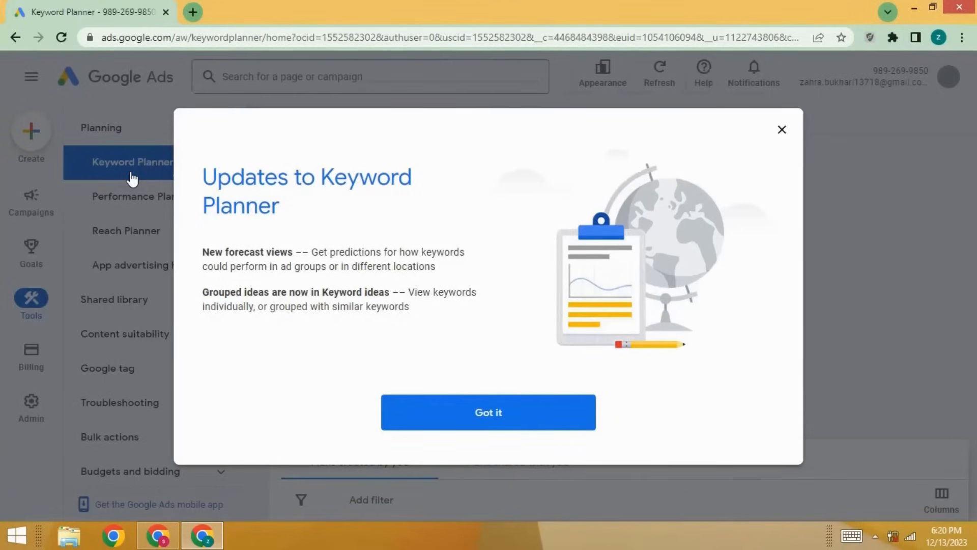
left_click(488, 411)
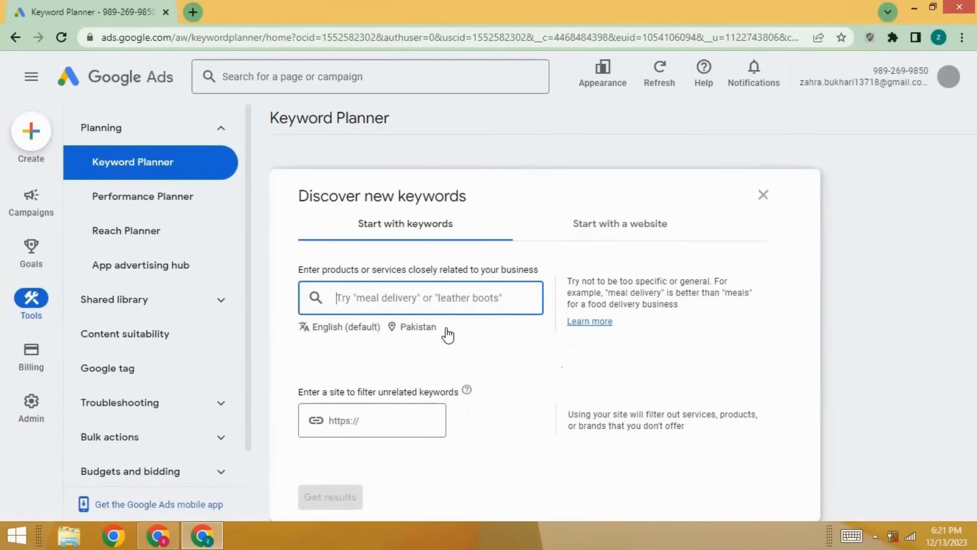
type("google ads")
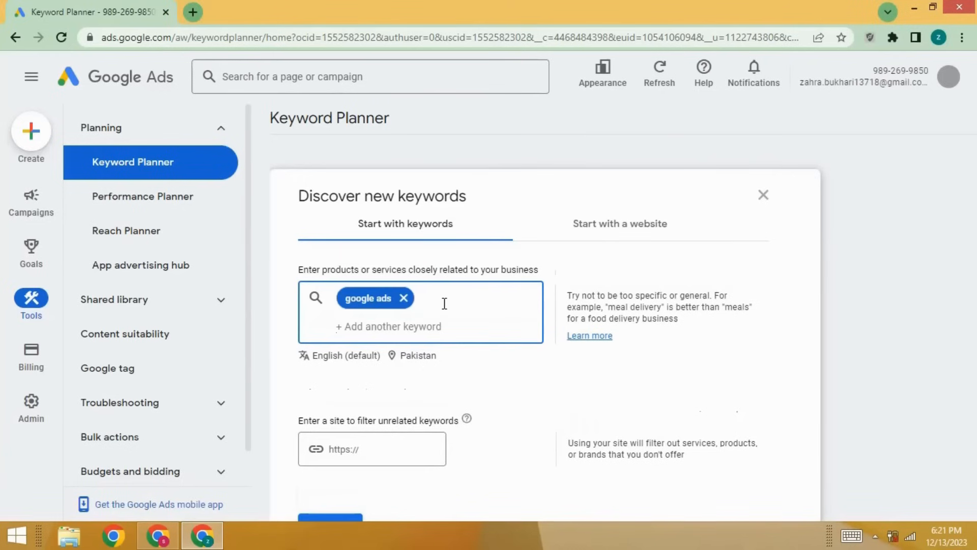
left_click(331, 518)
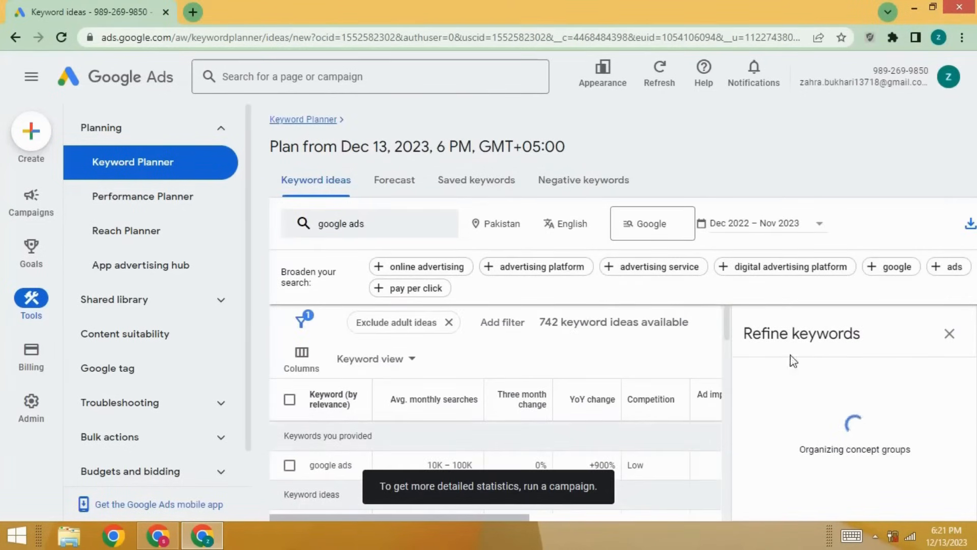
Close Refine keywords, browse the 742 suggested keywords, and return to Overview.
left_click(950, 334)
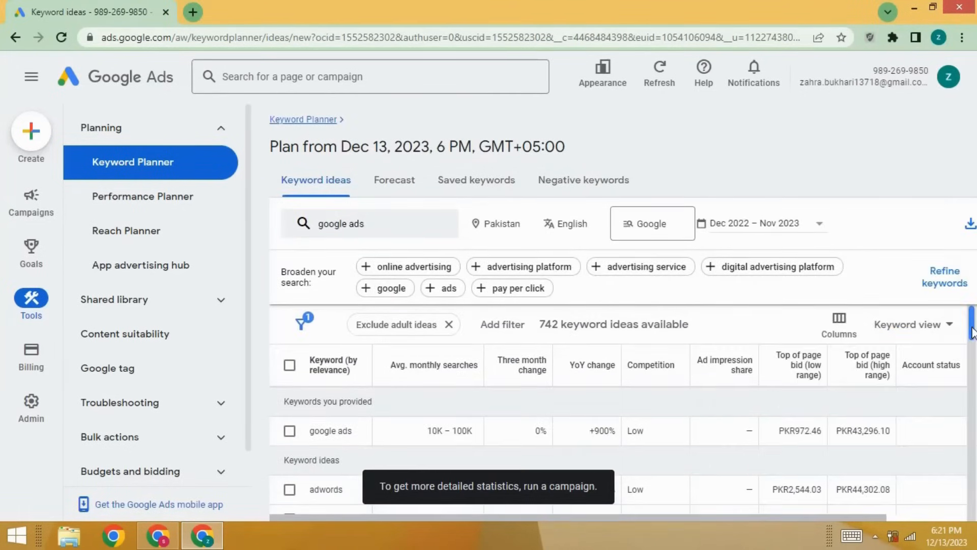
scroll("down", 3)
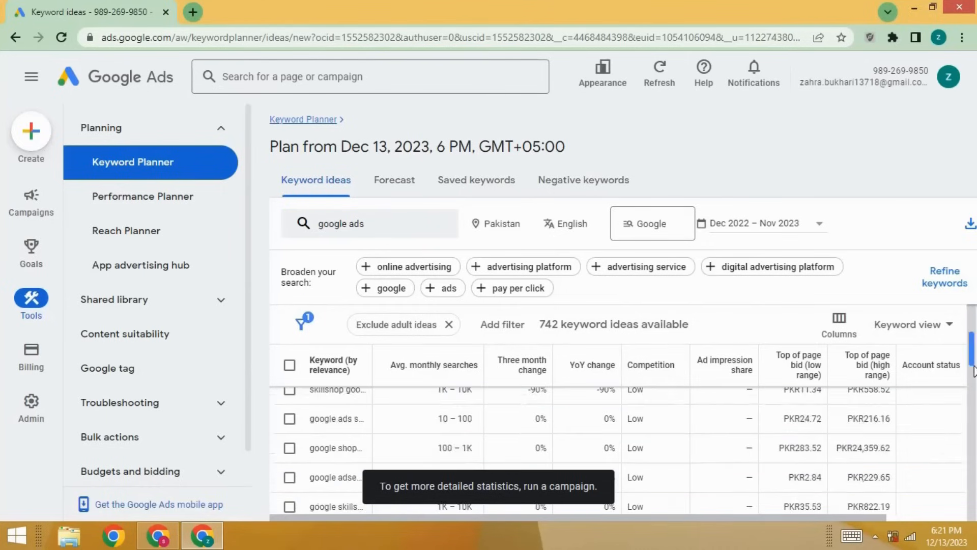
scroll("down", 3)
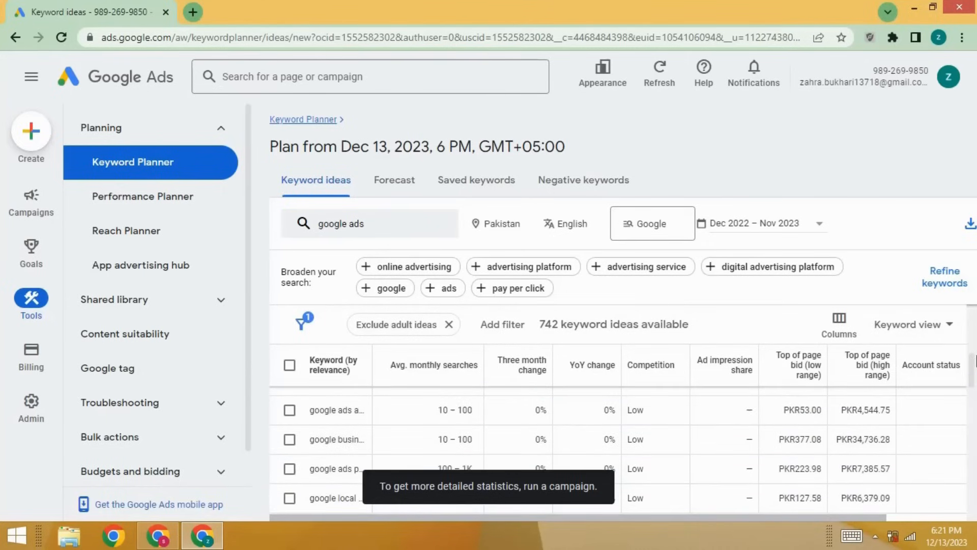
left_click(30, 202)
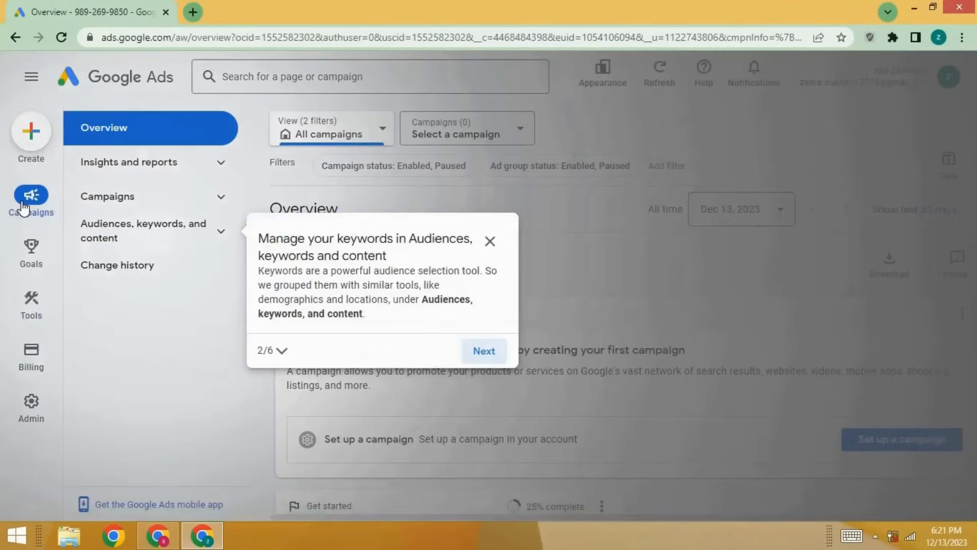
Close the guided tour popup and confirm Leave in the Exit guide dialog.
left_click(489, 242)
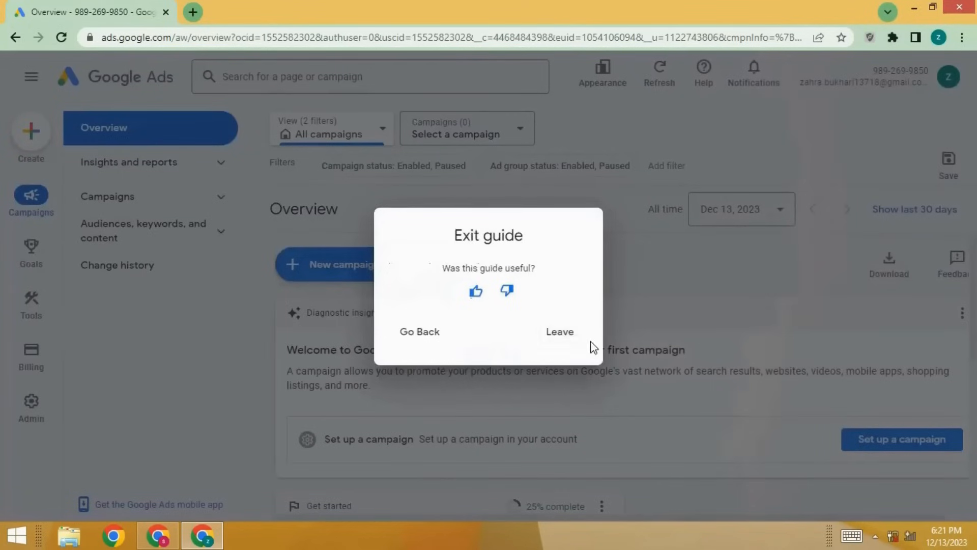
left_click(559, 331)
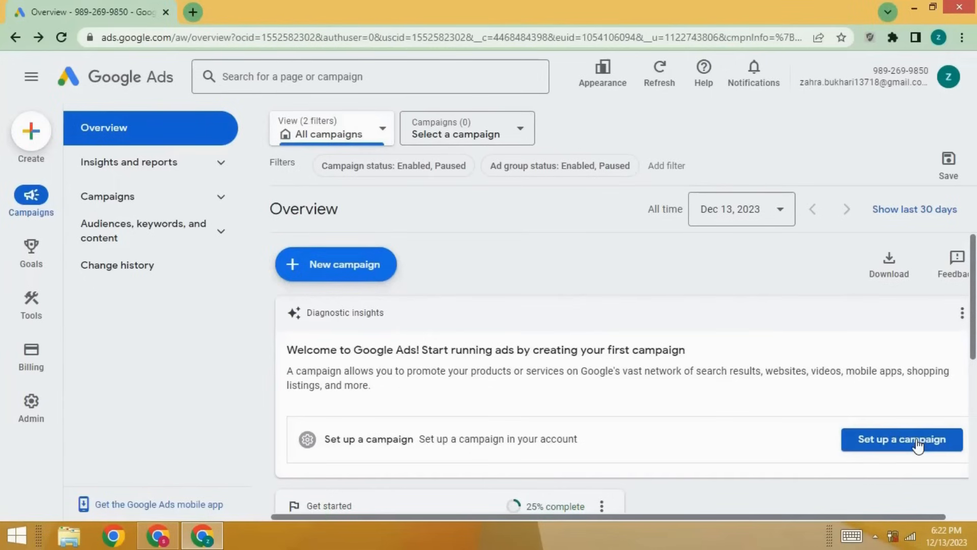
mouse_move(916, 454)
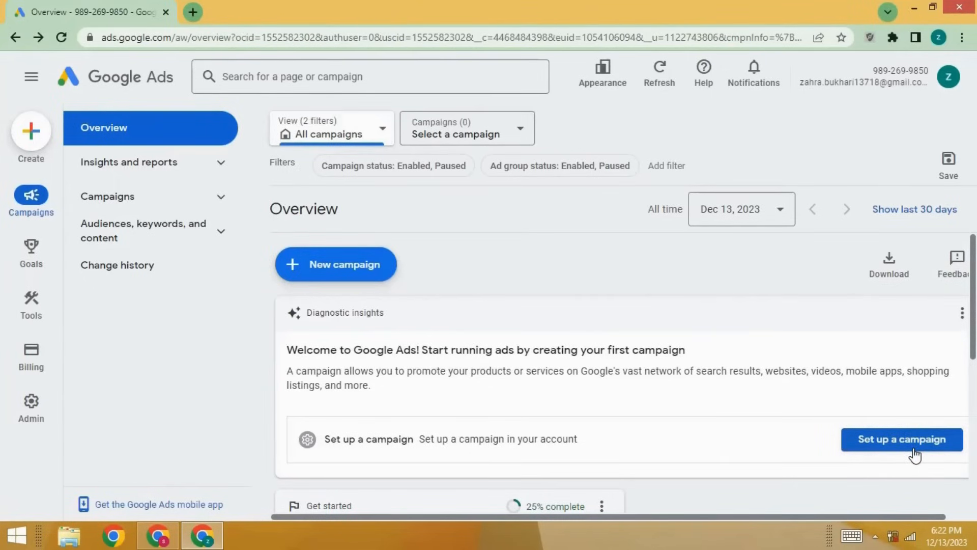
mouse_move(820, 313)
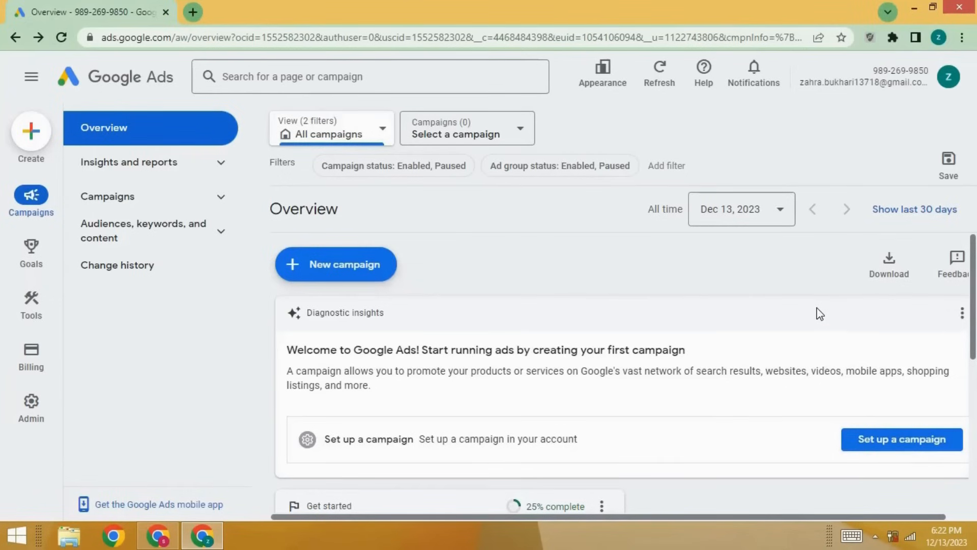